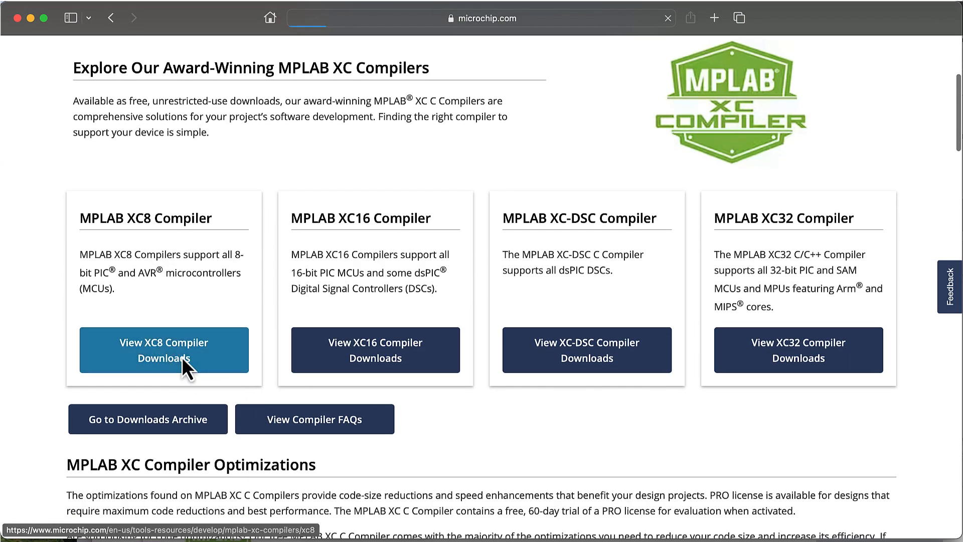
- Download the MPLAB XC8 C-Compiler 2.45 Windows installer from the XC8 compiler download listings
{"action": "left_click", "coordinate": [164, 350]}
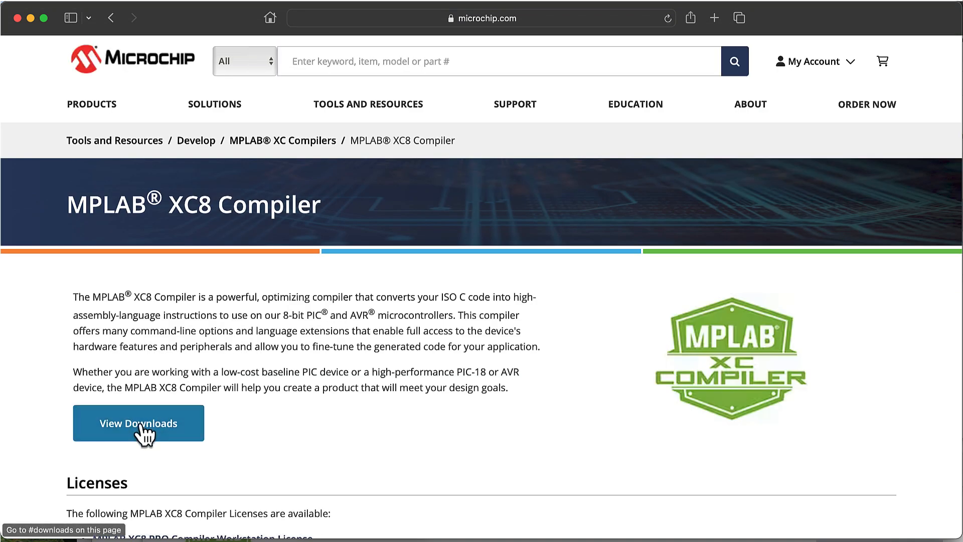
{"action": "left_click", "coordinate": [139, 422]}
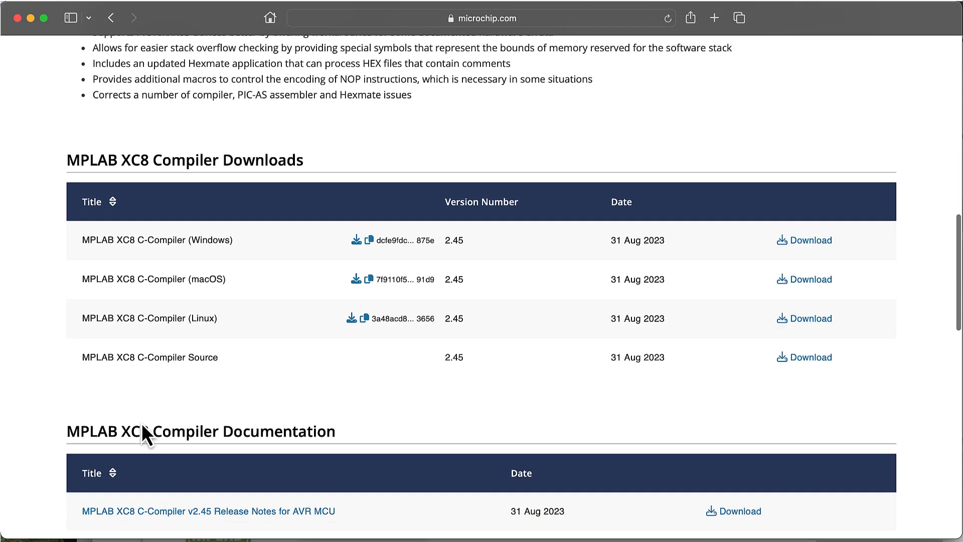
{"action": "left_click", "coordinate": [809, 239]}
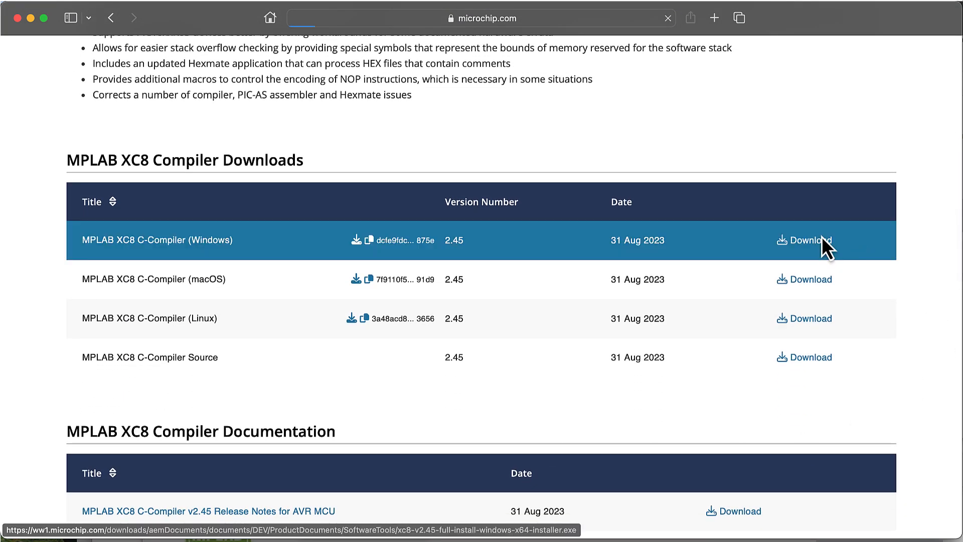
{"action": "left_click", "coordinate": [809, 240]}
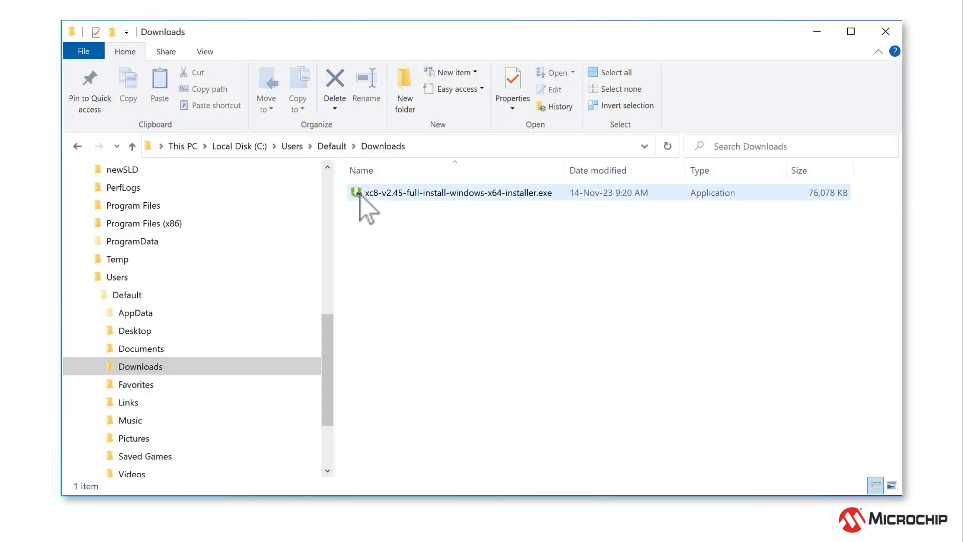
- Run xc8-v2.45-full-install-windows-x64-installer.exe from the Downloads folder
{"action": "left_click", "coordinate": [457, 192]}
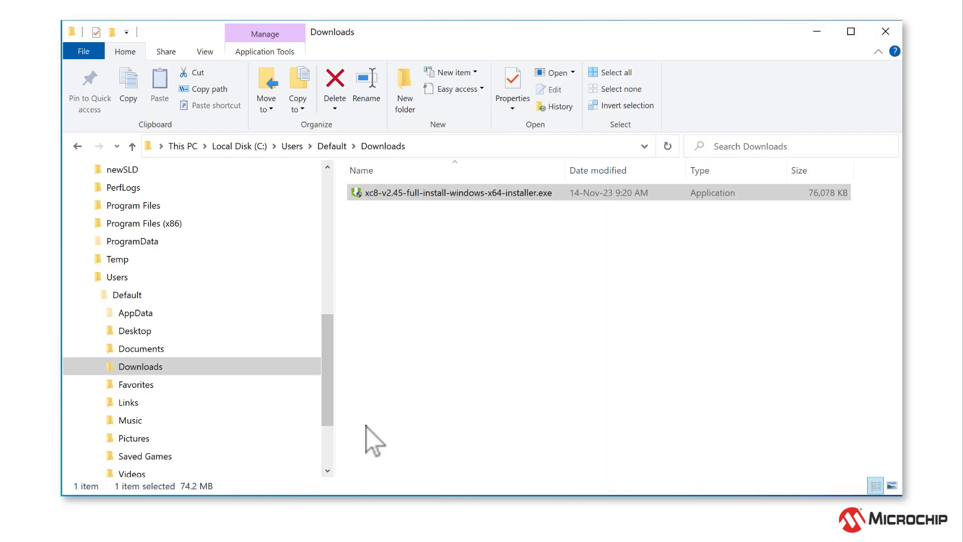
{"action": "double_click", "coordinate": [456, 192]}
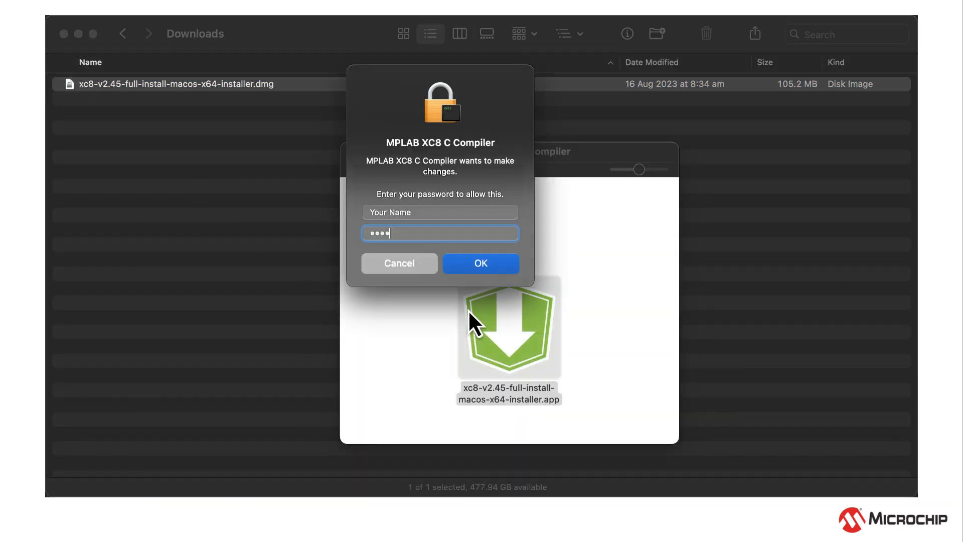
- Approve the installer's administrator password prompt so setup can begin
{"action": "left_click", "coordinate": [481, 263]}
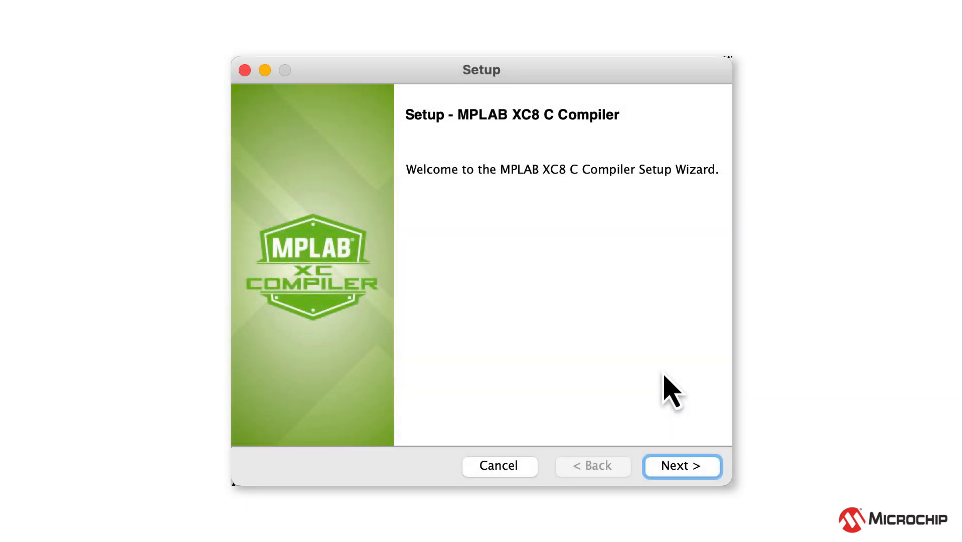
{"action": "mouse_move", "coordinate": [712, 476]}
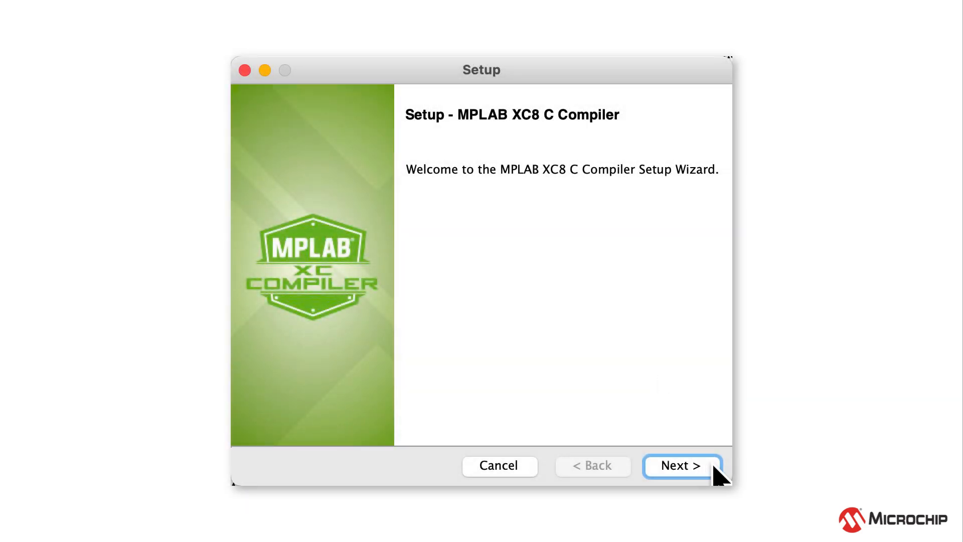
- Accept the license agreement and keep the Free license mode in the setup wizard
{"action": "left_click", "coordinate": [680, 464]}
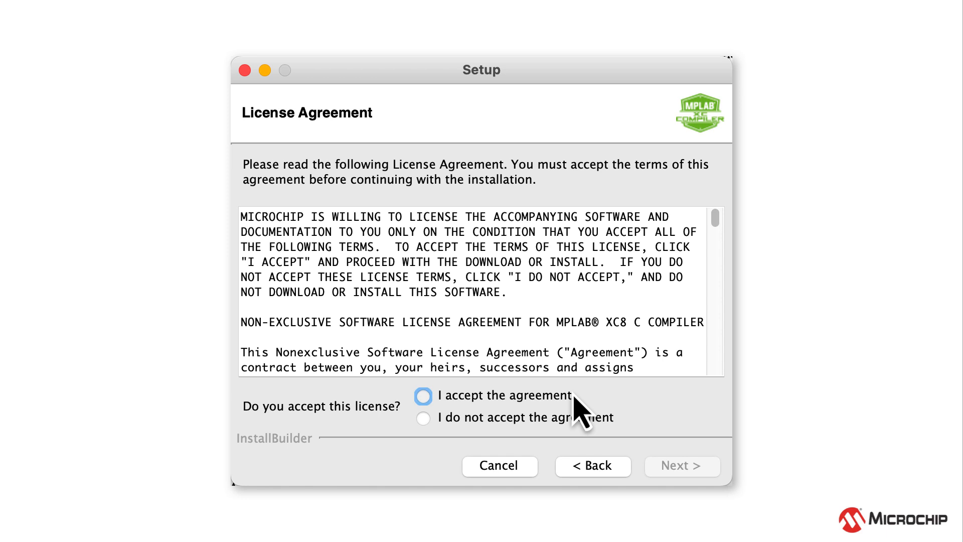
{"action": "left_click", "coordinate": [423, 396]}
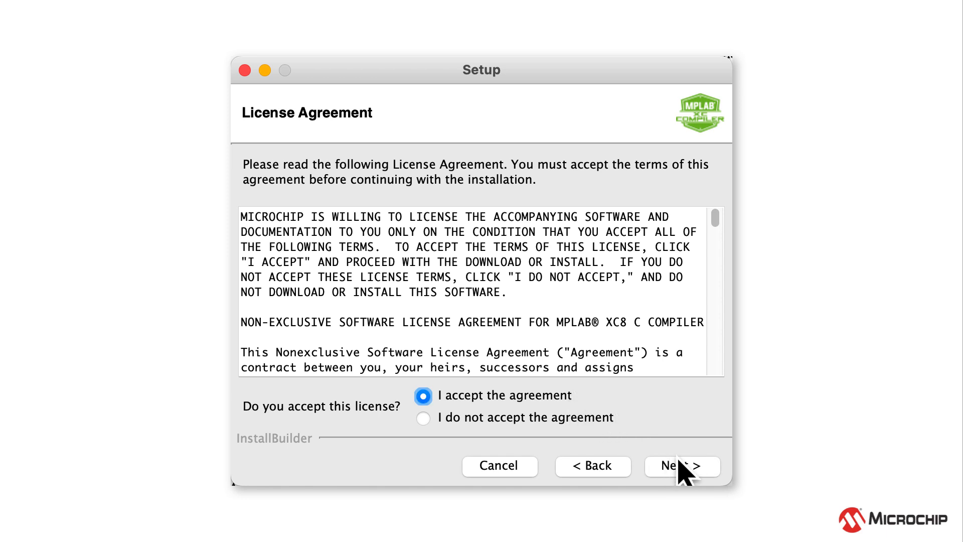
{"action": "left_click", "coordinate": [683, 466]}
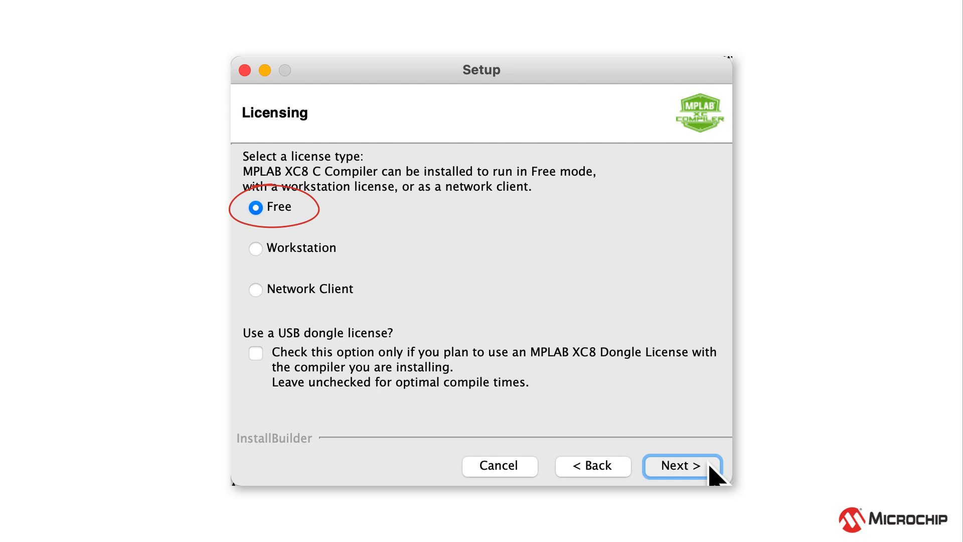
{"action": "left_click", "coordinate": [683, 465]}
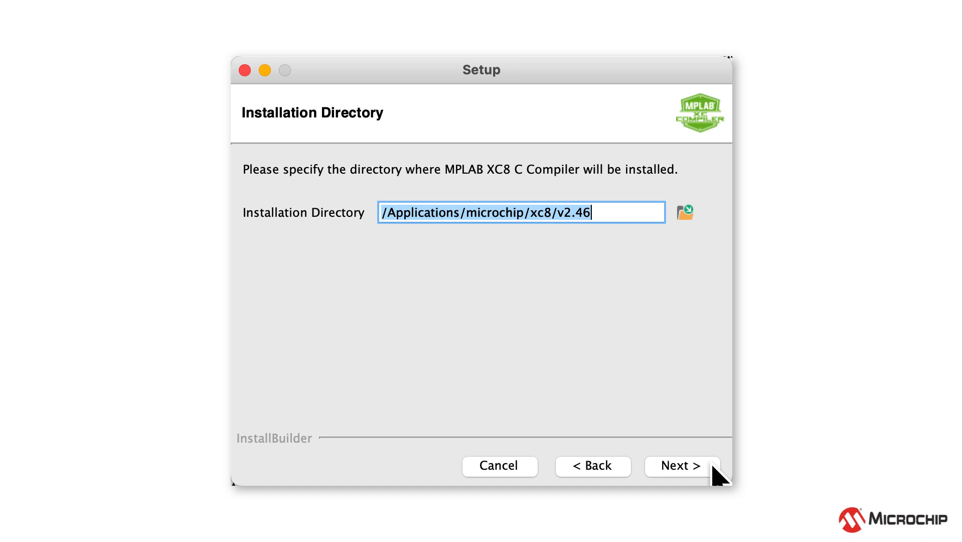
- Keep the default installation directory and compiler settings and start installing the compiler
{"action": "left_click", "coordinate": [682, 466]}
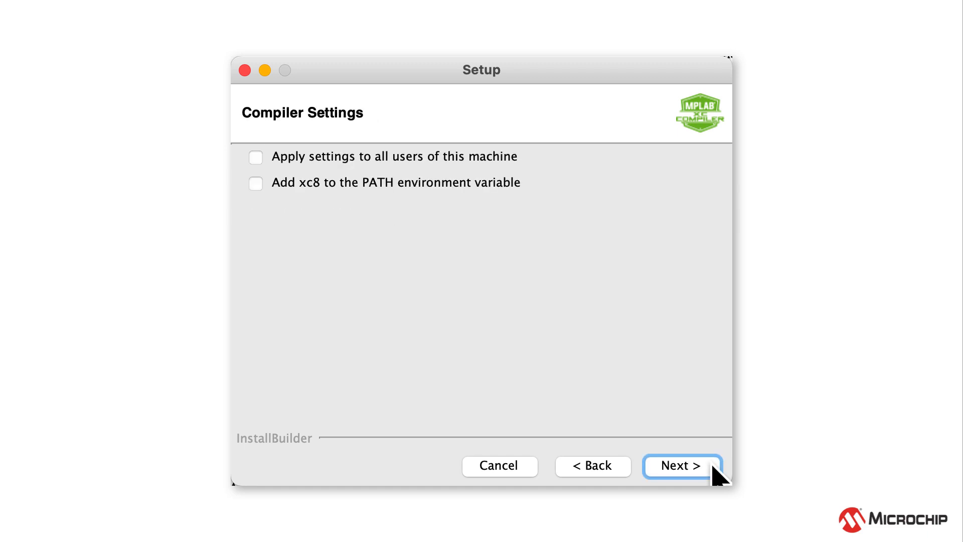
{"action": "left_click", "coordinate": [682, 465]}
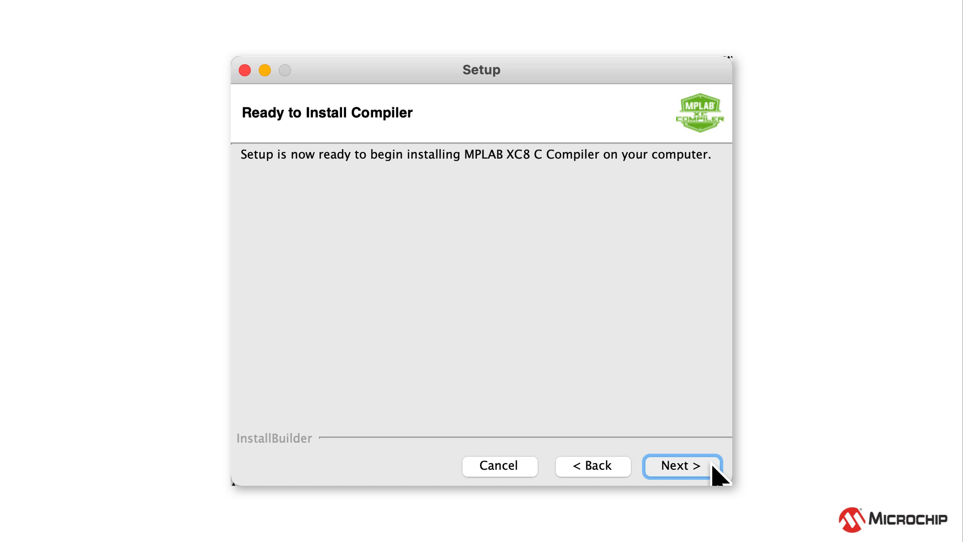
{"action": "left_click", "coordinate": [681, 465]}
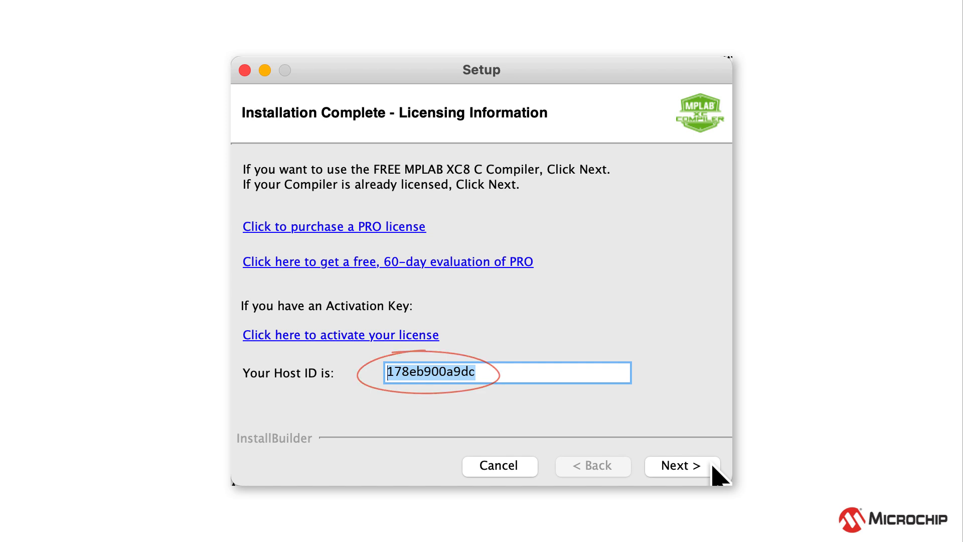
- Skip PRO licensing on the Licensing Information page and finish the setup wizard
{"action": "left_click", "coordinate": [681, 465]}
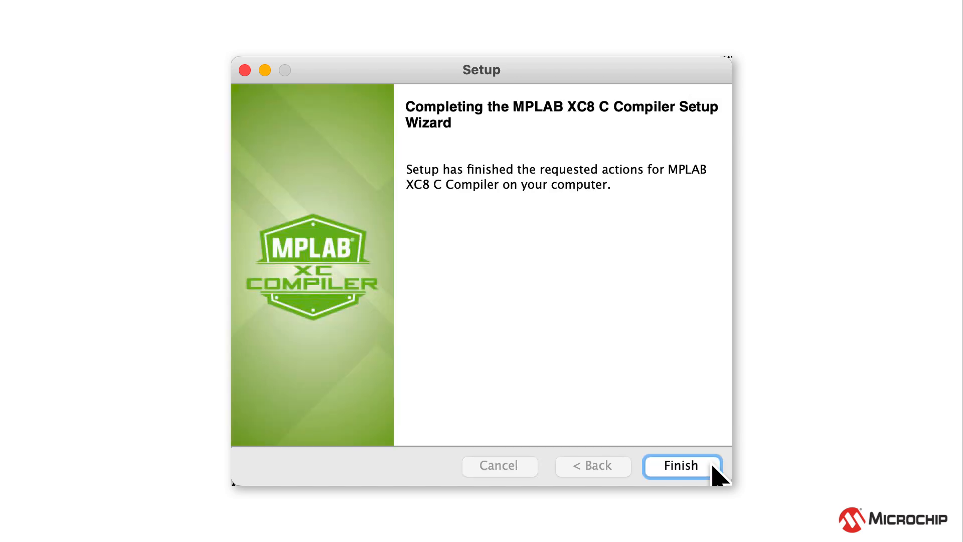
{"action": "left_click", "coordinate": [680, 465]}
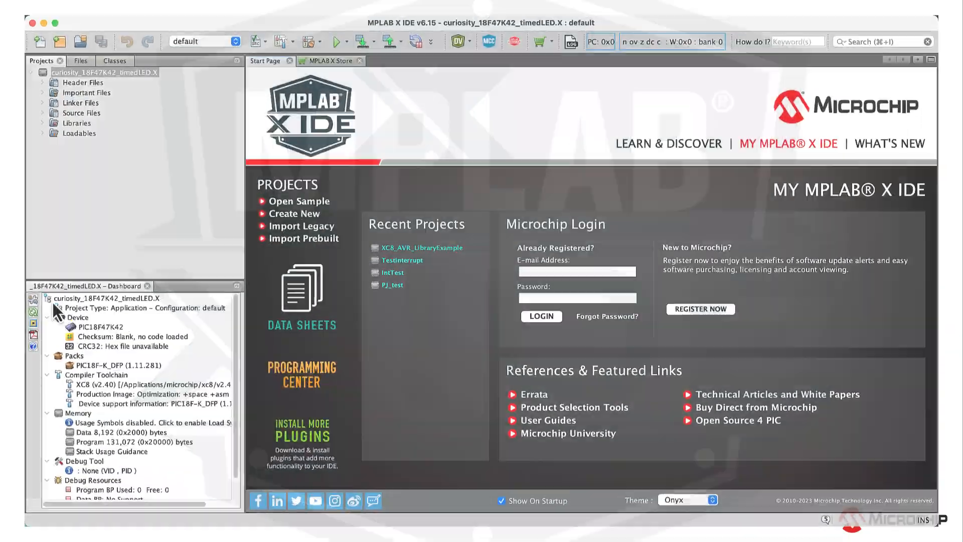
- Confirm the project's Compiler Toolchain shows XC8 (v2.45) and bring up Project Properties
{"action": "left_click", "coordinate": [297, 210]}
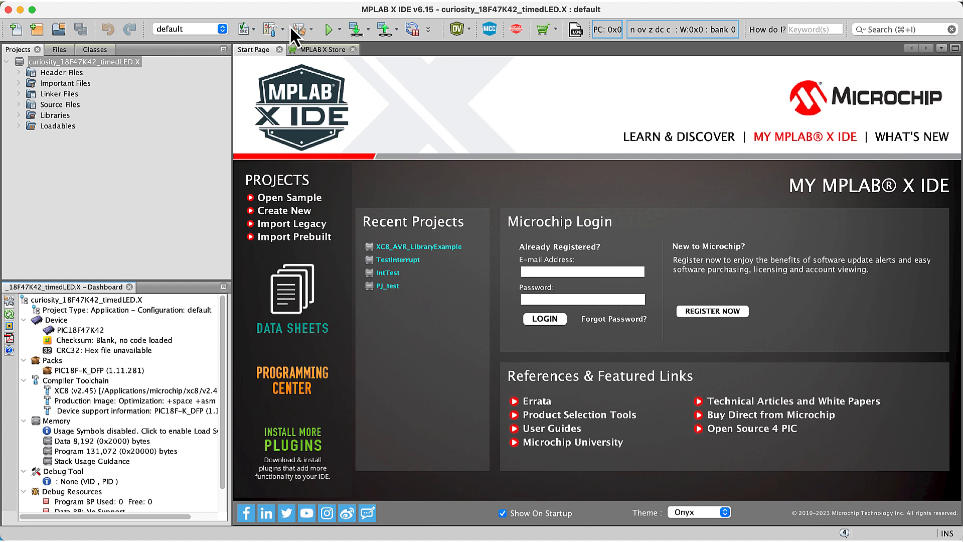
{"action": "left_click", "coordinate": [298, 29]}
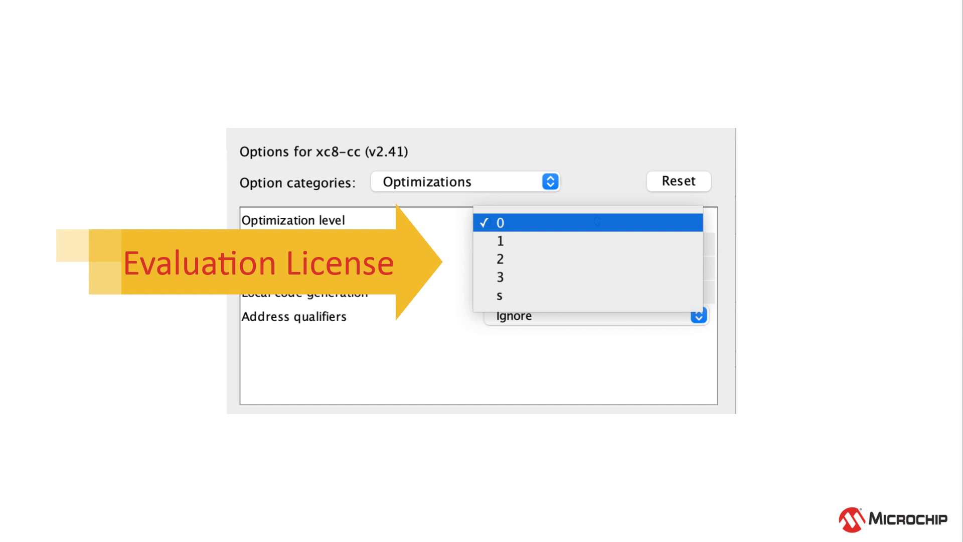
- Choose an xc8-cc optimization level from the Optimizations dropdown in Project Properties
{"action": "left_click", "coordinate": [499, 295]}
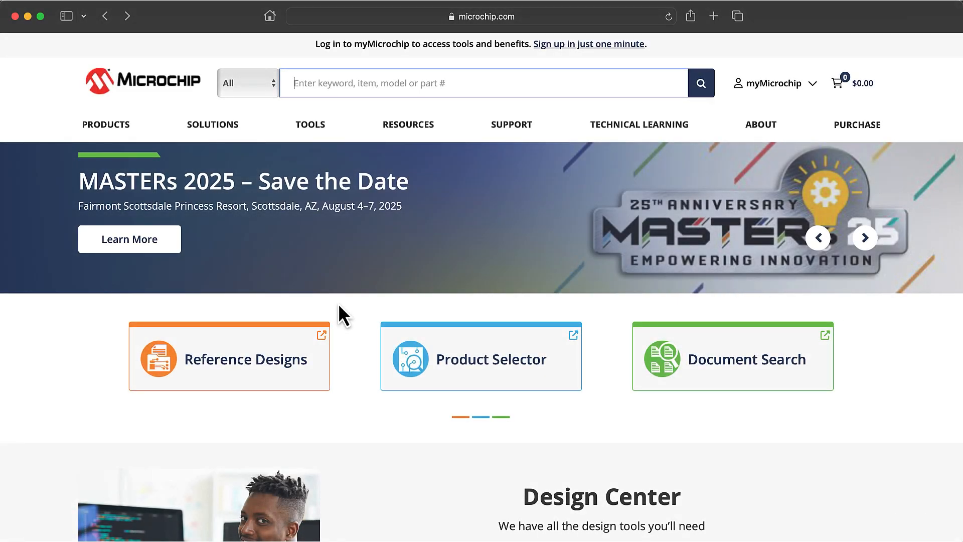
- Request the Trial 60-Day PRO Evaluation License from Tools > Licenses and start signing in as yourName
{"action": "left_click", "coordinate": [310, 124]}
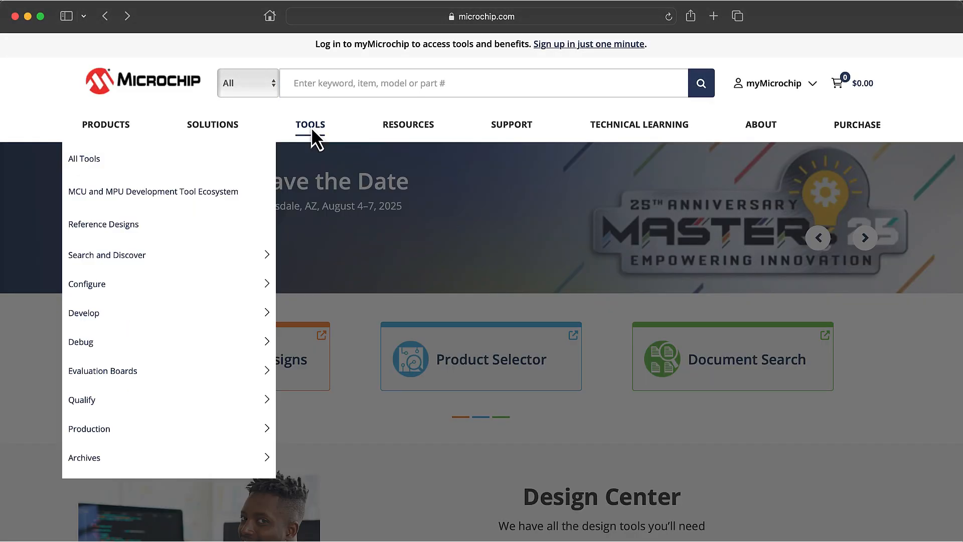
{"action": "mouse_move", "coordinate": [83, 313]}
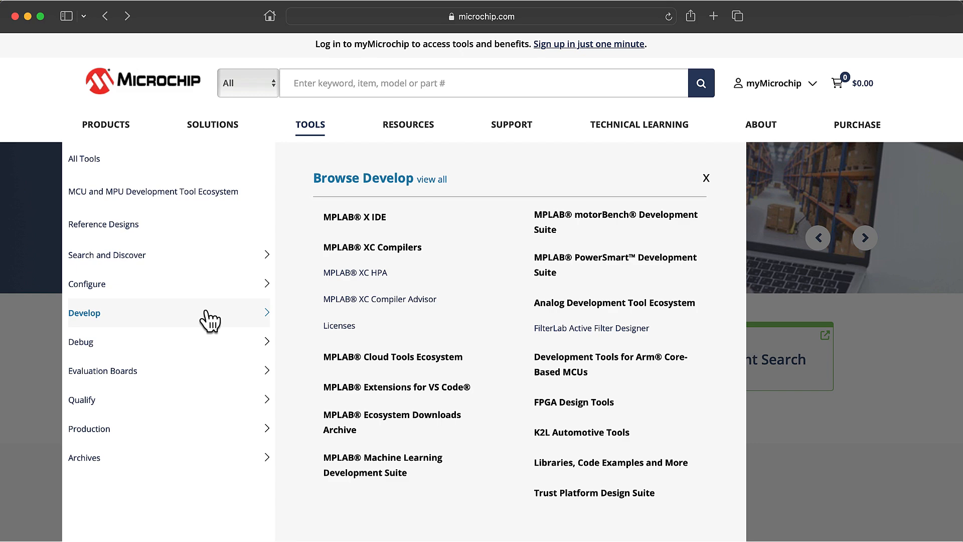
{"action": "left_click", "coordinate": [339, 325]}
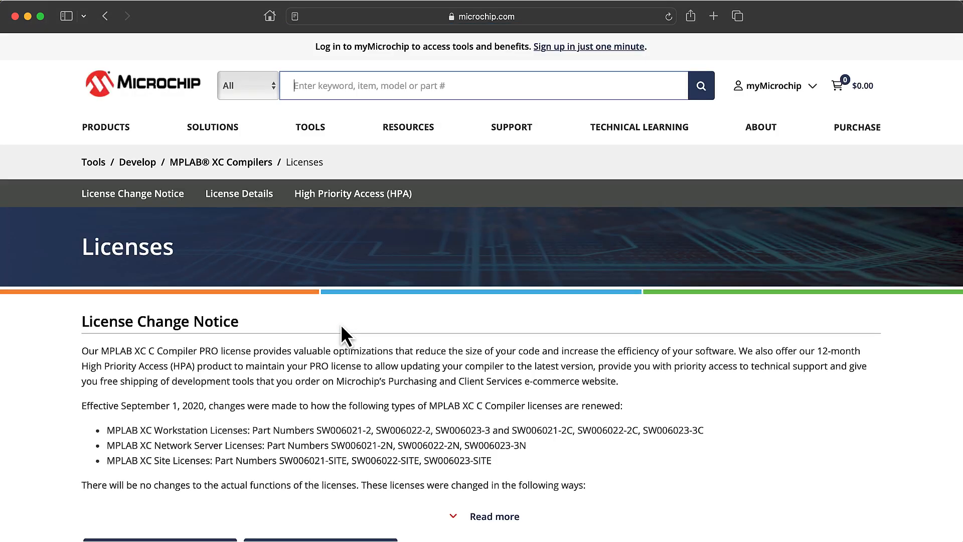
{"action": "scroll", "scroll_direction": "down", "scroll_amount": 3}
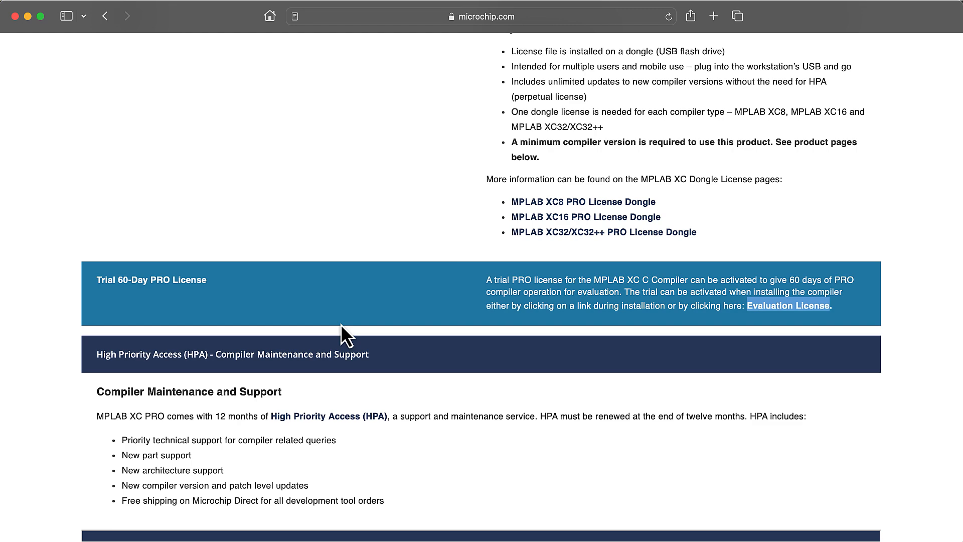
{"action": "mouse_move", "coordinate": [783, 319]}
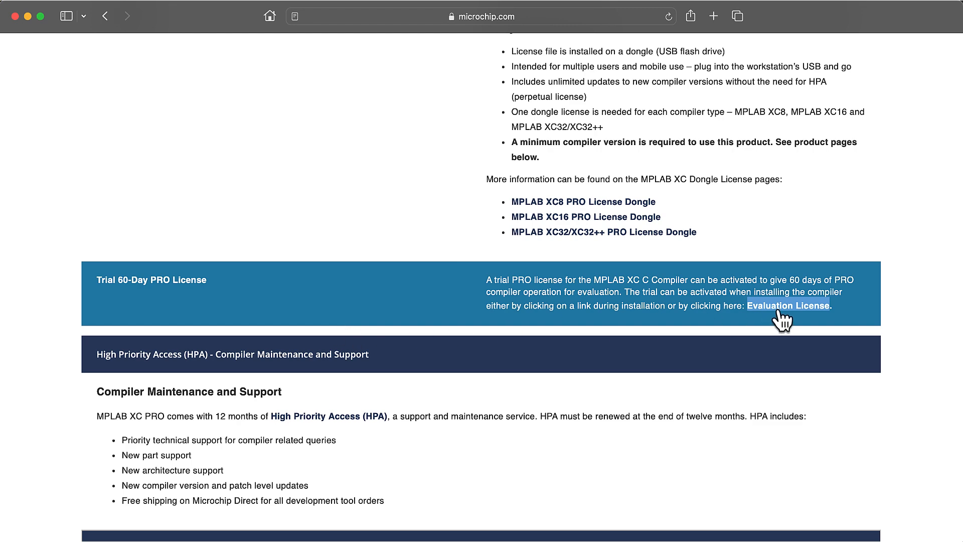
{"action": "left_click", "coordinate": [788, 305]}
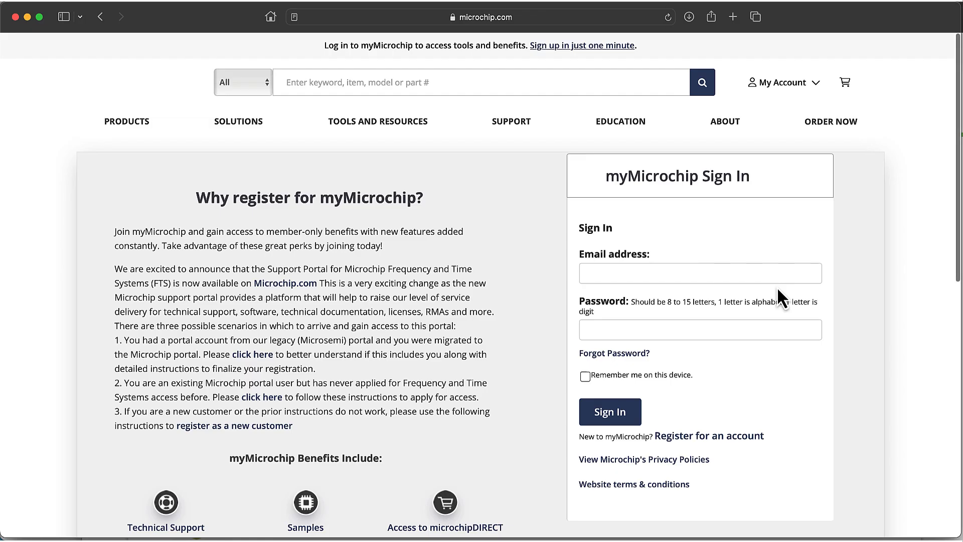
{"action": "type", "text": "yourName"}
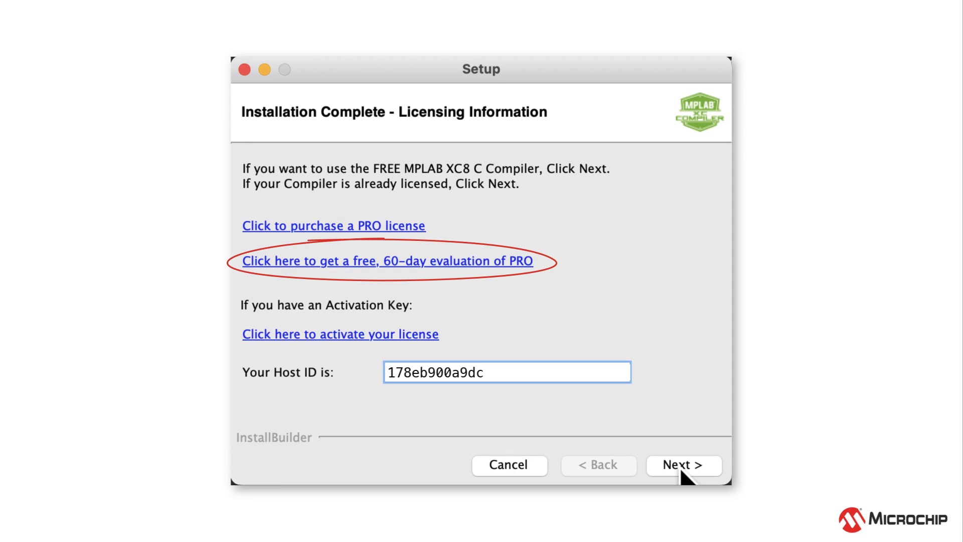
- Request the free 60-day PRO evaluation from the Installation Complete licensing page
{"action": "left_click", "coordinate": [387, 261]}
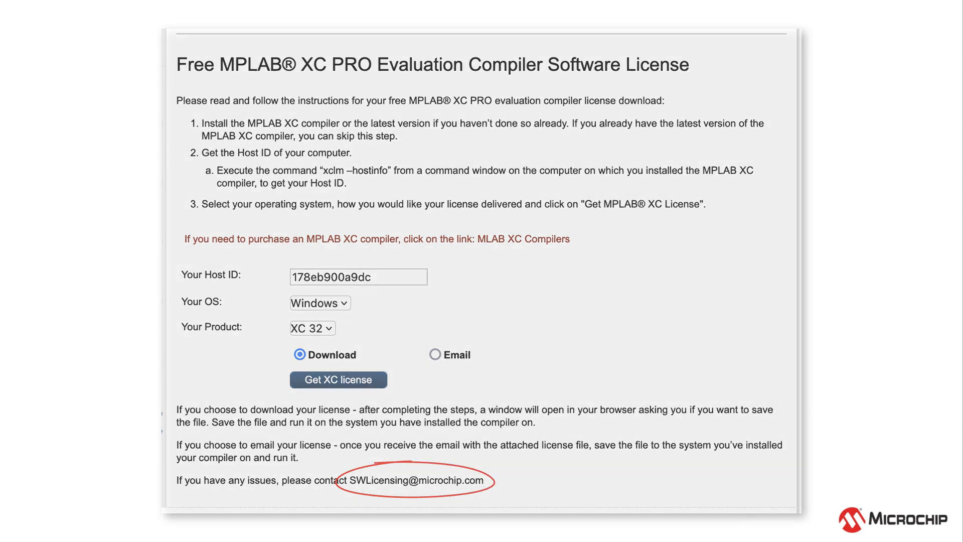
- Download the XC evaluation license for host ID 178eb900a9dc and run the downloaded demo .bat file
{"action": "left_click", "coordinate": [338, 379]}
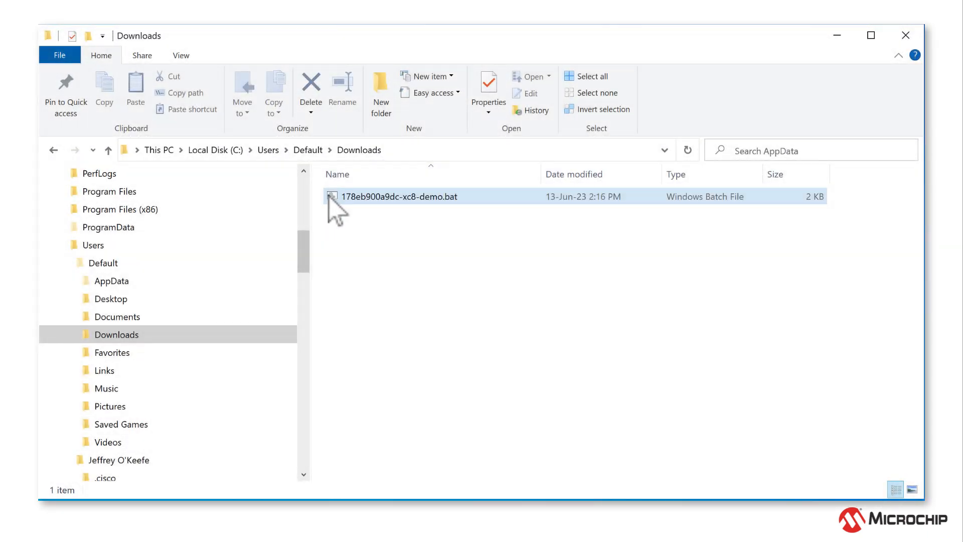
{"action": "double_click", "coordinate": [400, 196]}
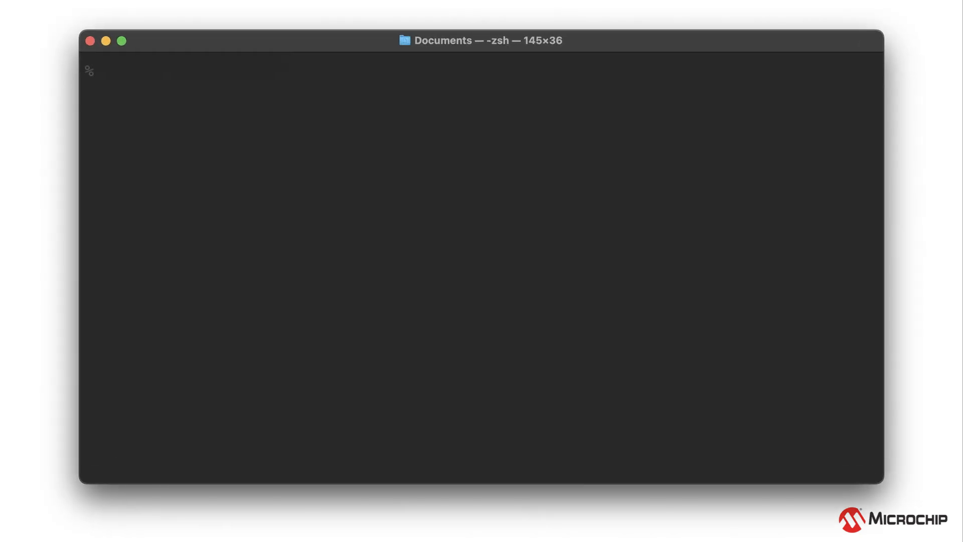
- Change into Downloads and run the 000c2952d523-xc8 evaluation license script with sh
{"action": "type", "text": "cd Downloads"}
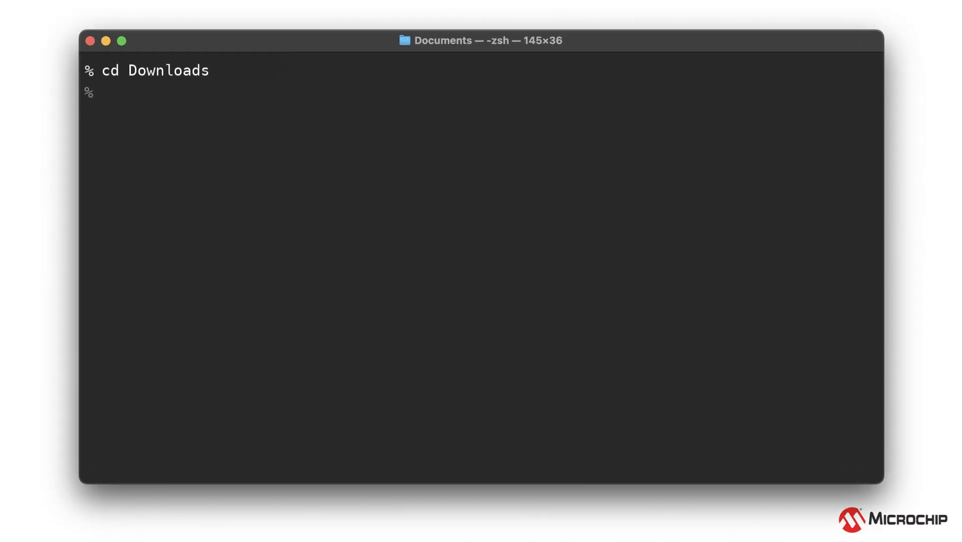
{"action": "type", "text": "sh 000c2952d523-xc8-"}
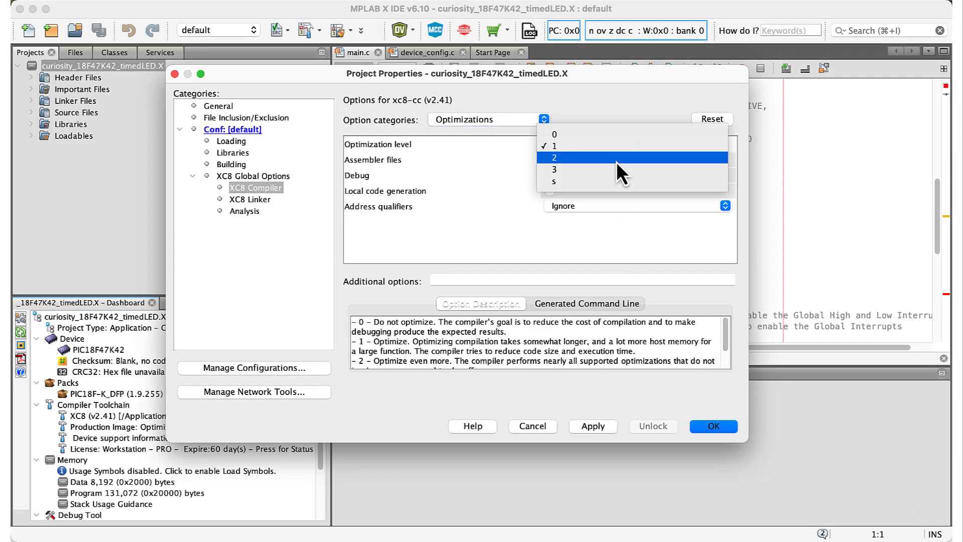
- Apply XC8 optimization level s in Project Properties, then check the compiler license status
{"action": "left_click", "coordinate": [553, 180]}
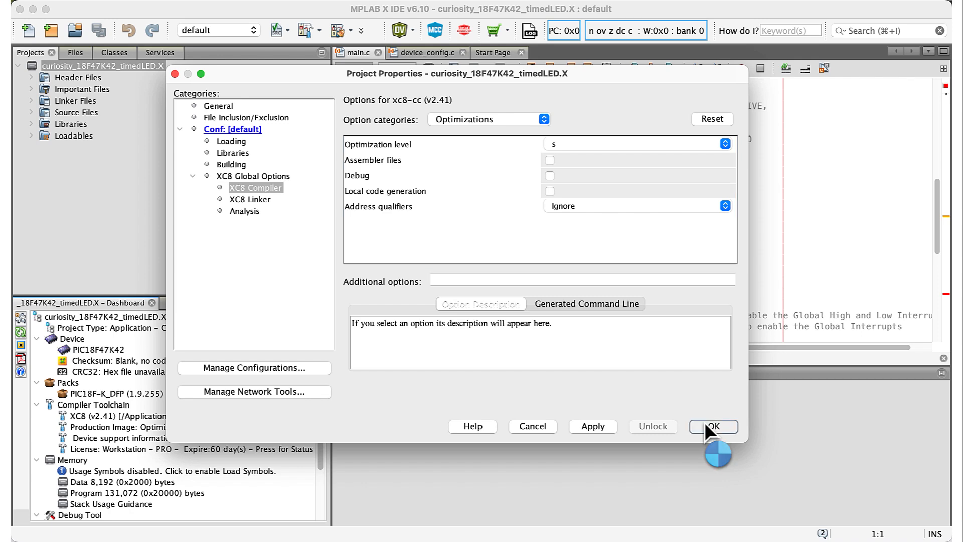
{"action": "left_click", "coordinate": [713, 425]}
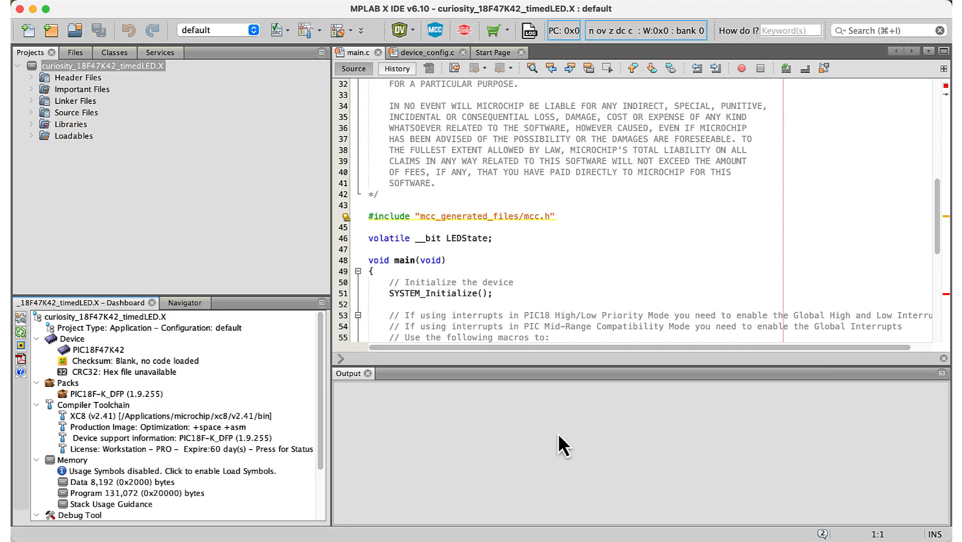
{"action": "mouse_move", "coordinate": [275, 457]}
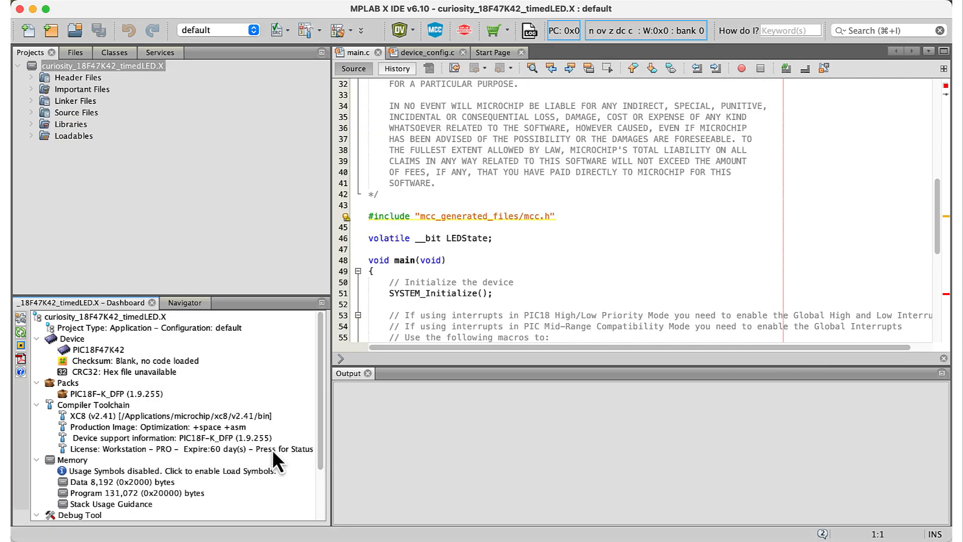
{"action": "left_click", "coordinate": [185, 449]}
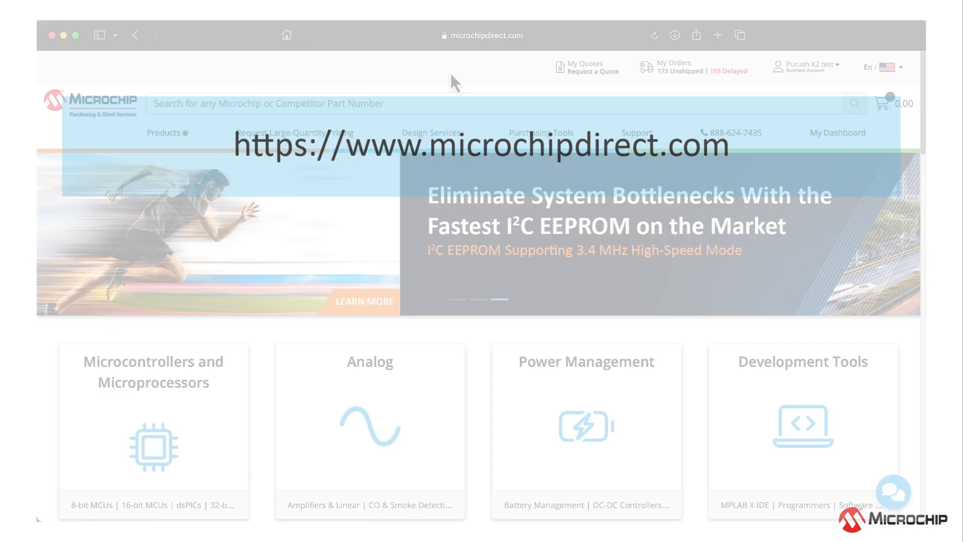
- Search 'unified workstation' and open the SW006029-1 Unified Workstation License product page
{"action": "type", "text": "unified worksta"}
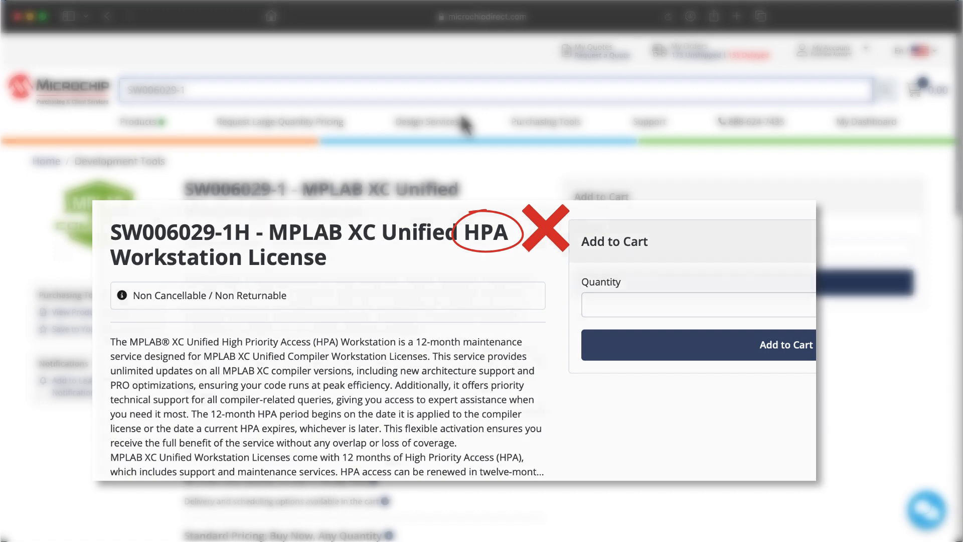
{"action": "left_click", "coordinate": [546, 232]}
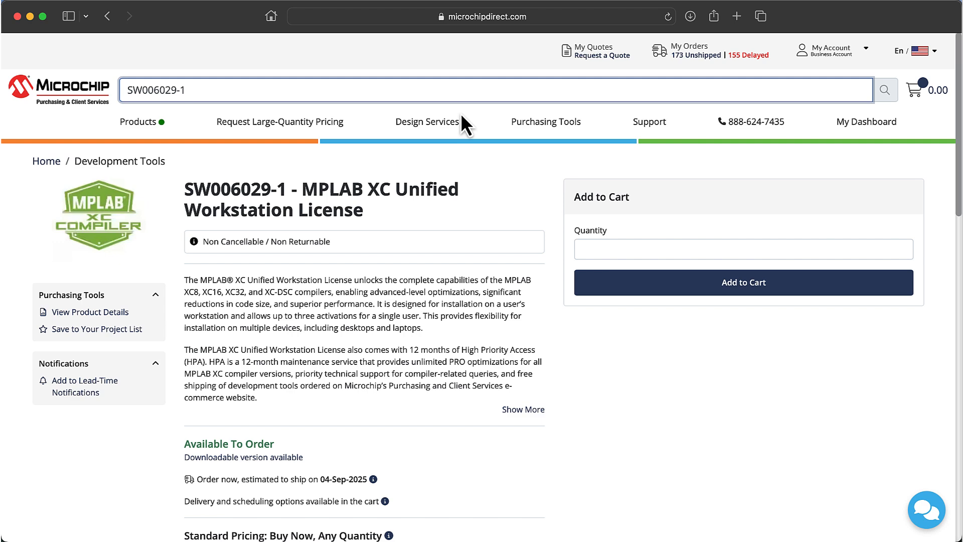
- Go to My Account > My Software and start the license download for SW006029-1
{"action": "left_click", "coordinate": [829, 52]}
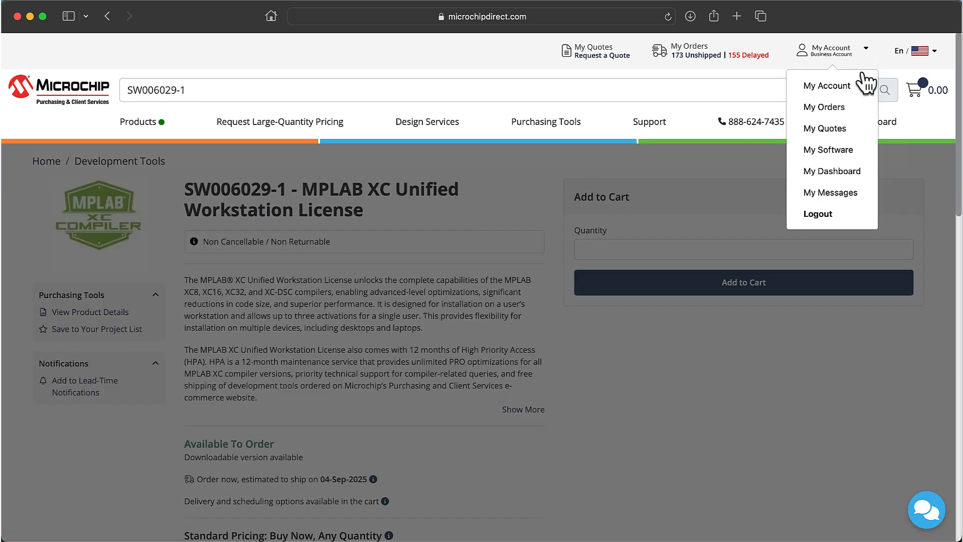
{"action": "left_click", "coordinate": [827, 149]}
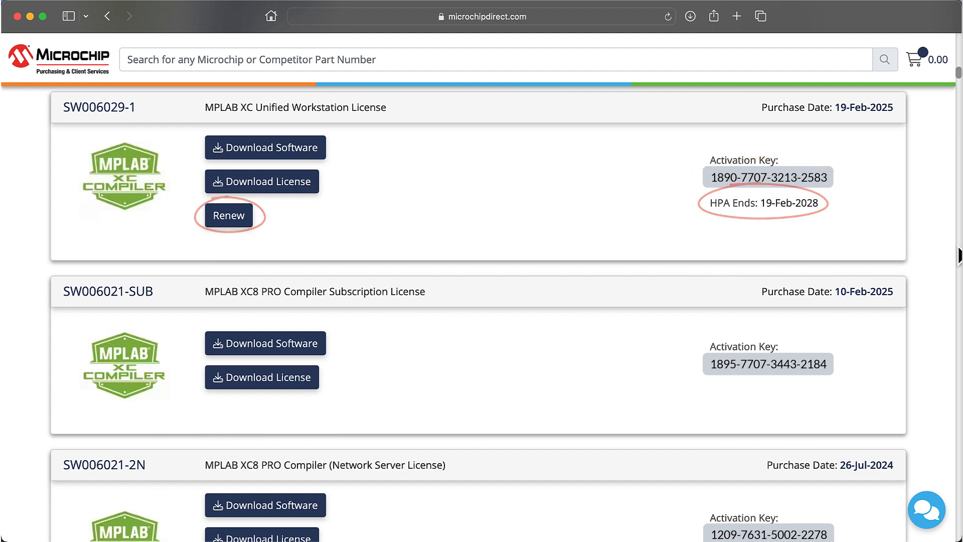
{"action": "mouse_move", "coordinate": [261, 181]}
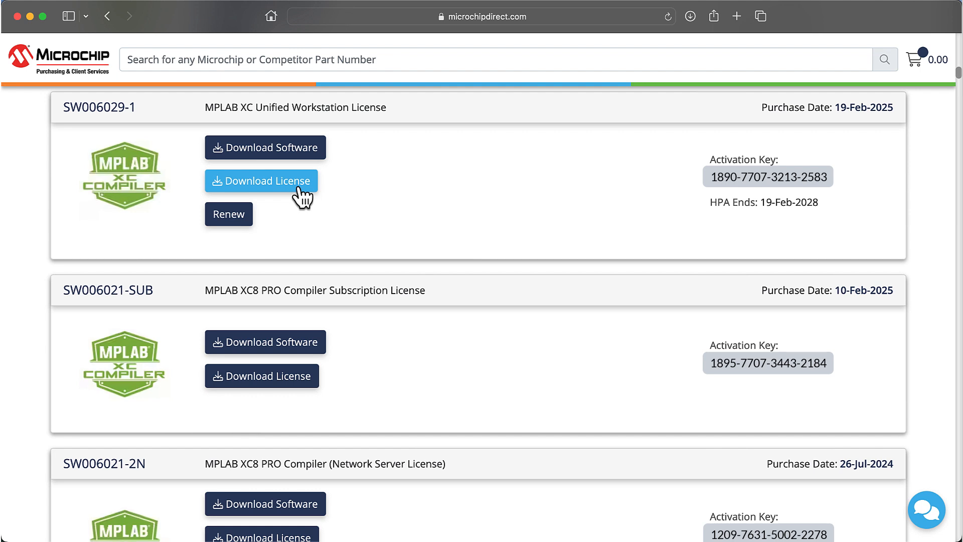
{"action": "left_click", "coordinate": [261, 181]}
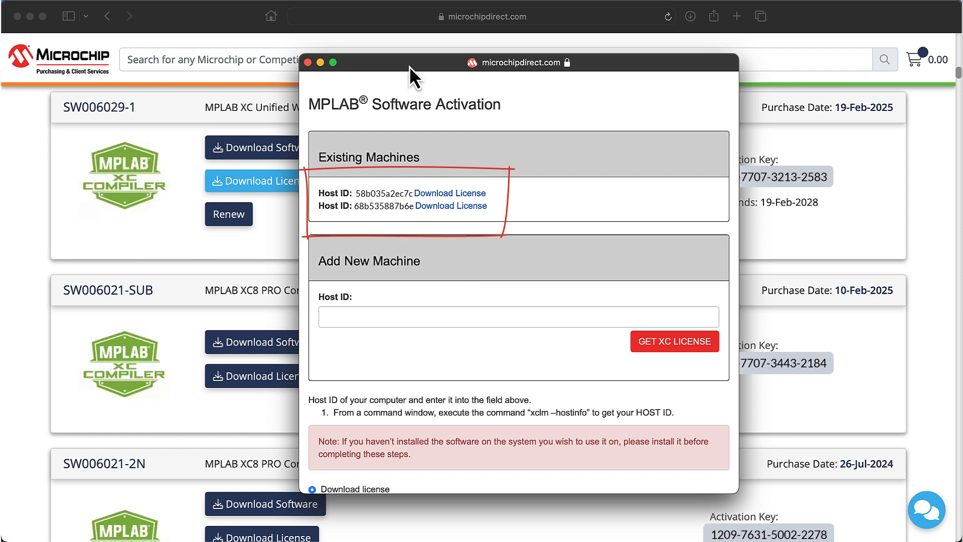
- Enter host ID 178eb900a9dc and request the XC license file
{"action": "type", "text": "178eb900a9dc"}
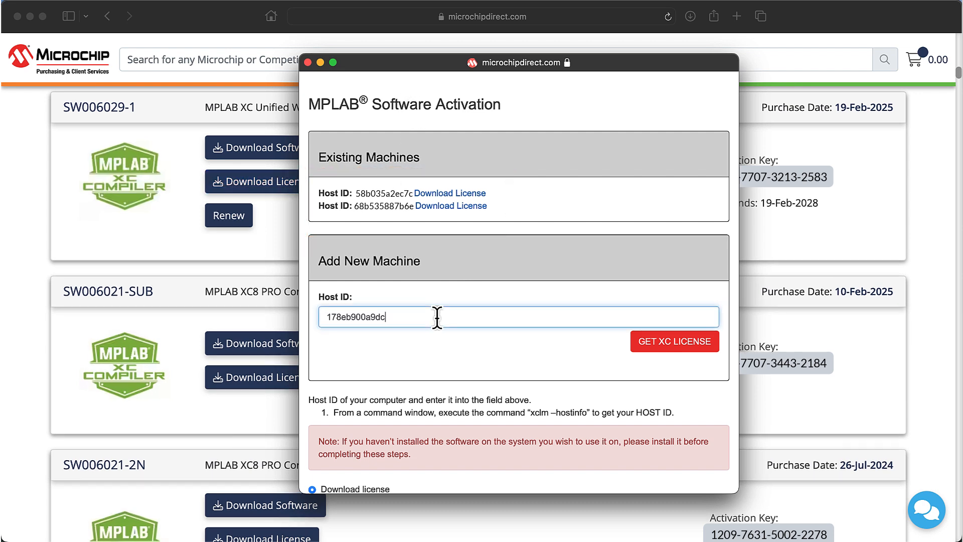
{"action": "left_click", "coordinate": [674, 341]}
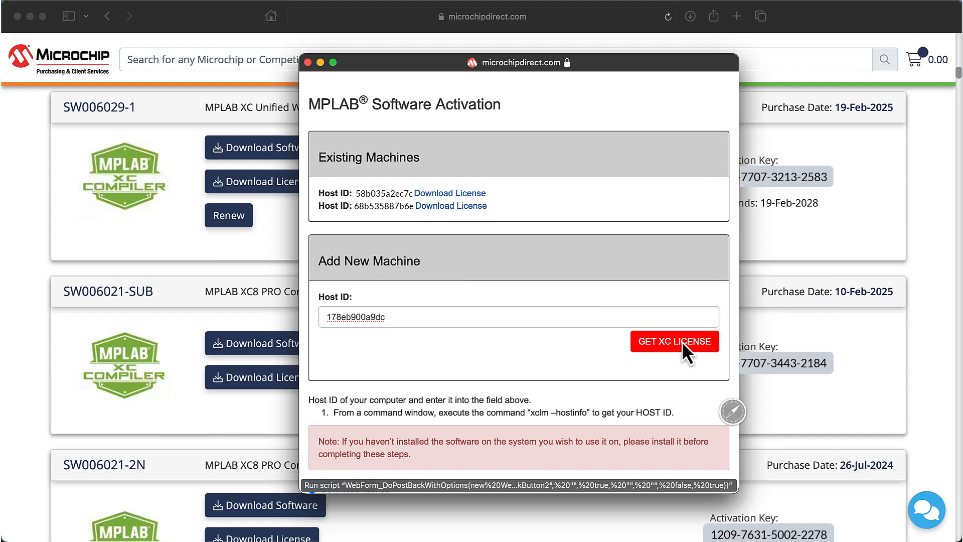
{"action": "left_click", "coordinate": [674, 341]}
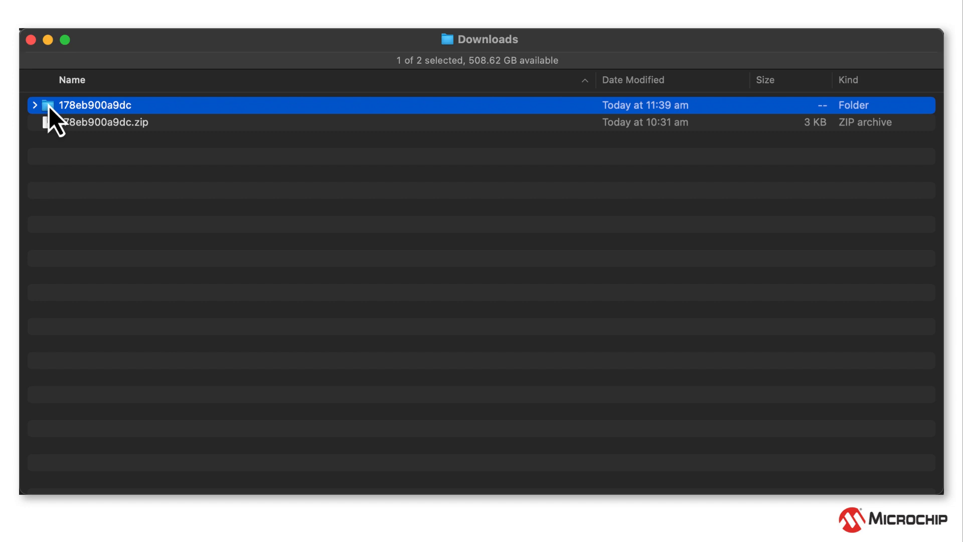
{"action": "double_click", "coordinate": [95, 104]}
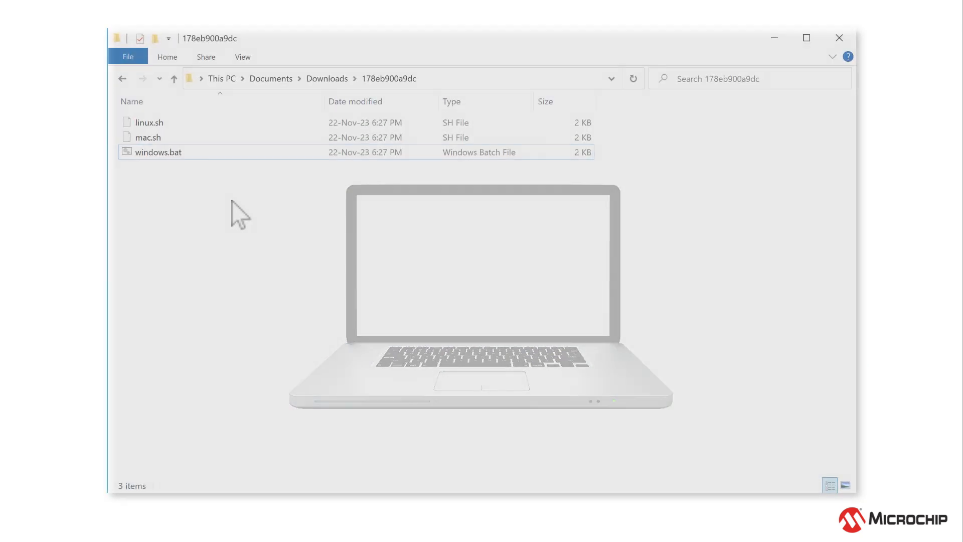
{"action": "double_click", "coordinate": [159, 151]}
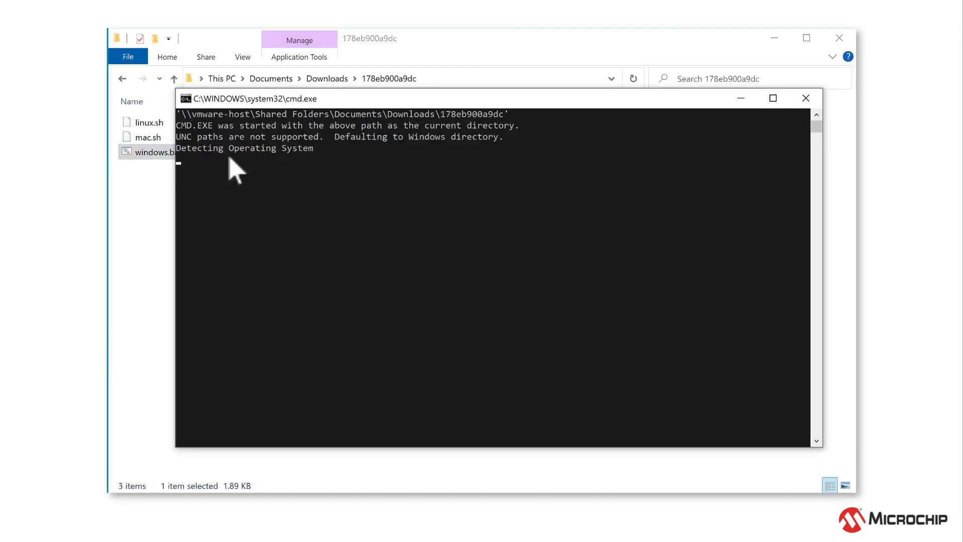
{"action": "left_click", "coordinate": [805, 97]}
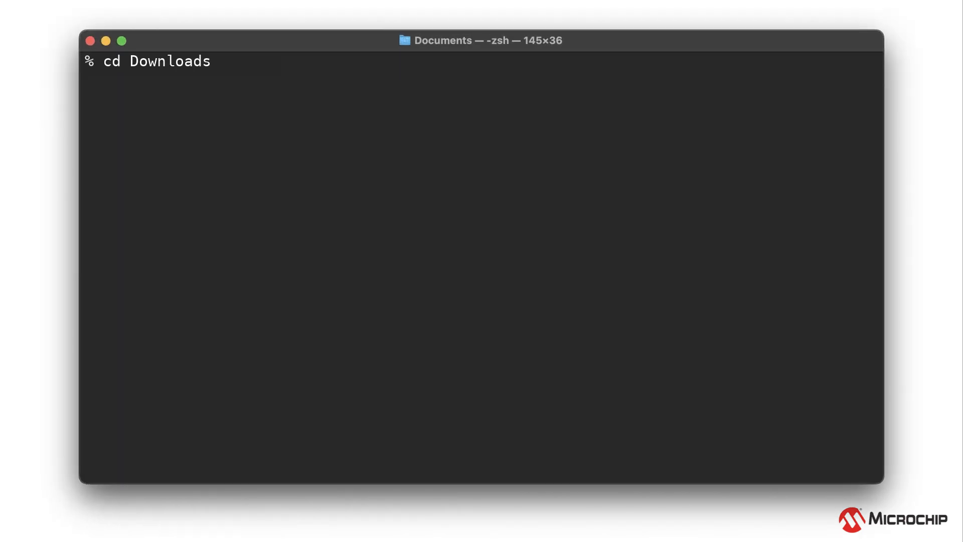
{"action": "type", "text": "sh mac.sh"}
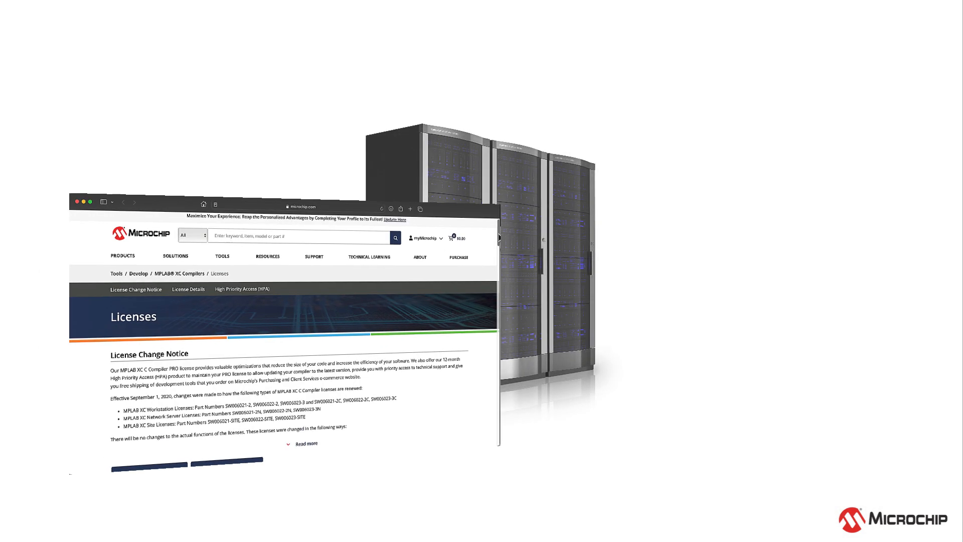
- Let mac.sh create the microchip-2.lic license file and return to MPLAB X IDE
{"action": "scroll", "scroll_direction": "down", "scroll_amount": 3}
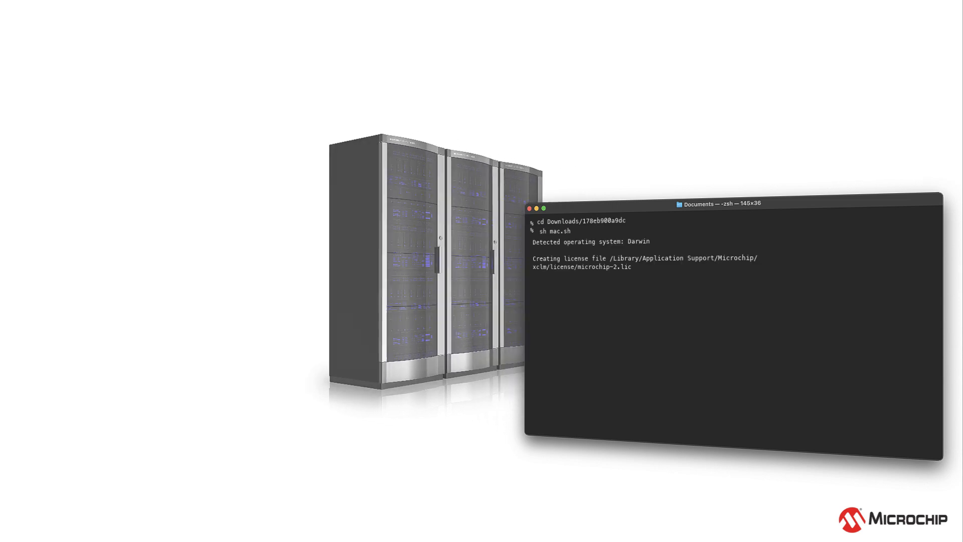
{"action": "left_click", "coordinate": [297, 344]}
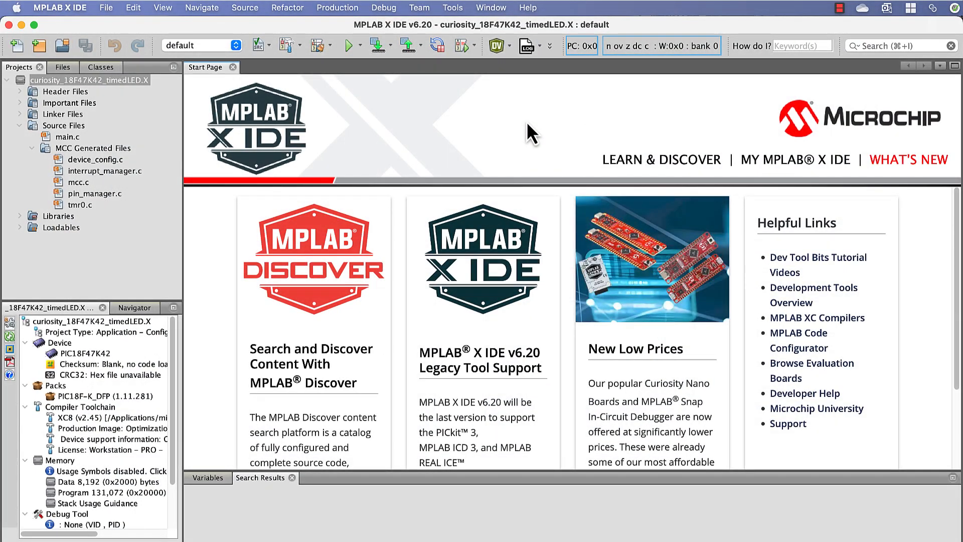
- From the MPLAB X Store's myMicrochip Registered Development Tools, download the SW006029-SUB subscription license
{"action": "left_click", "coordinate": [527, 7]}
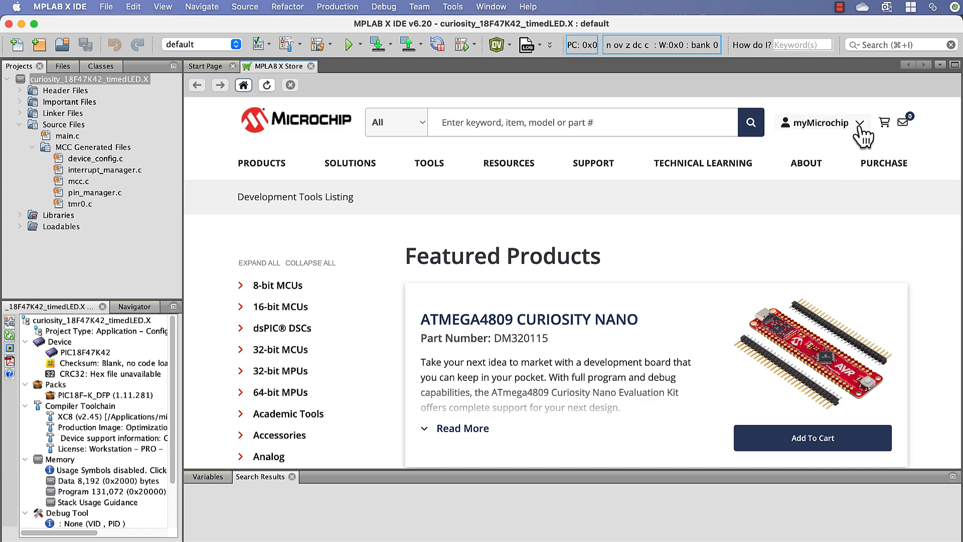
{"action": "left_click", "coordinate": [819, 122]}
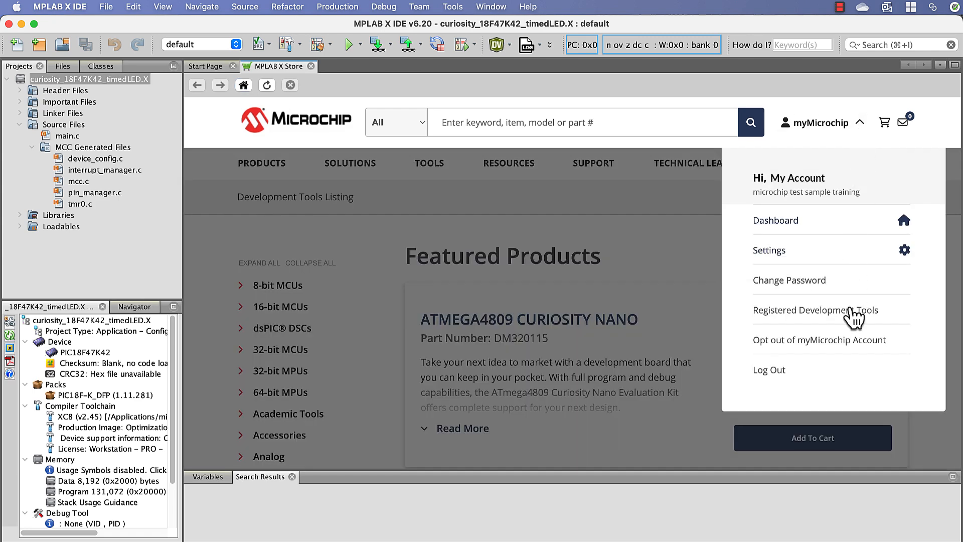
{"action": "left_click", "coordinate": [815, 310]}
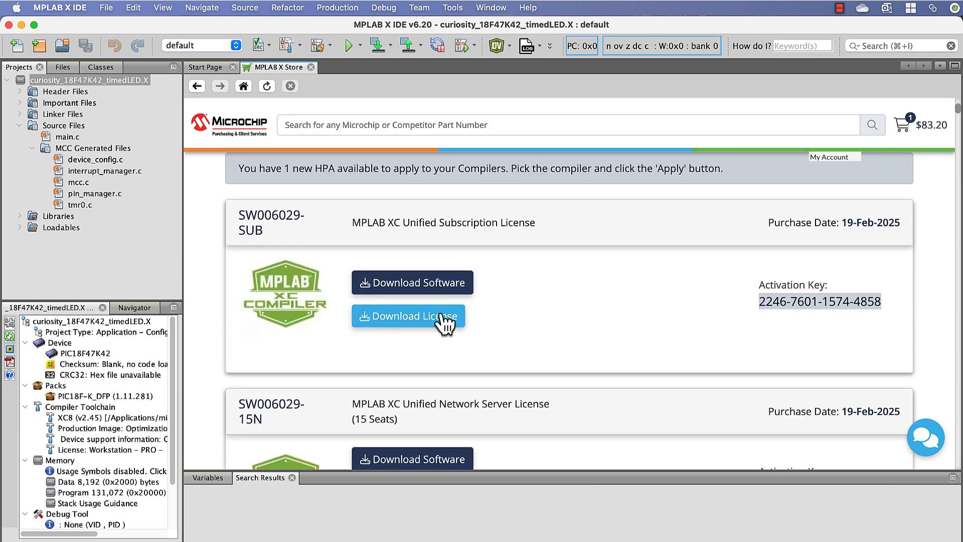
{"action": "left_click", "coordinate": [408, 316]}
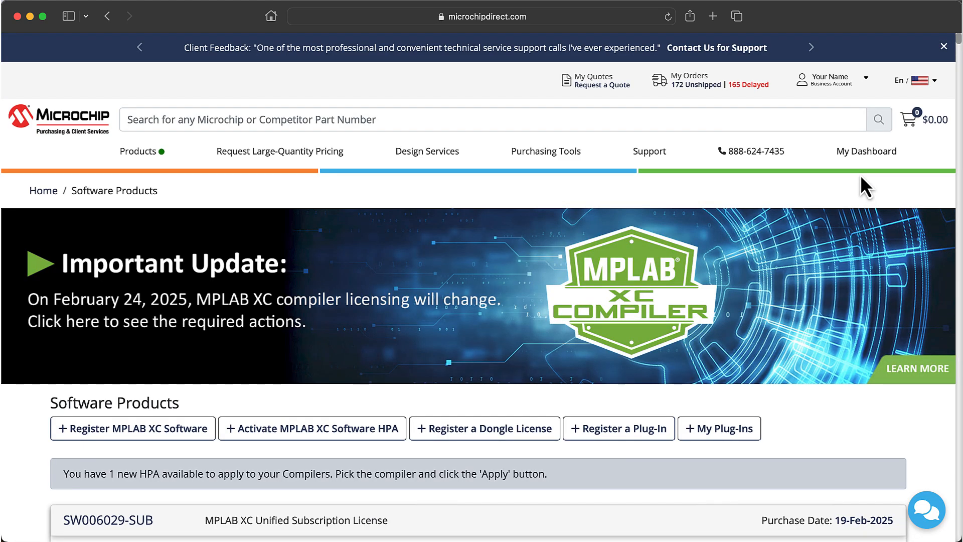
{"action": "left_click", "coordinate": [133, 428]}
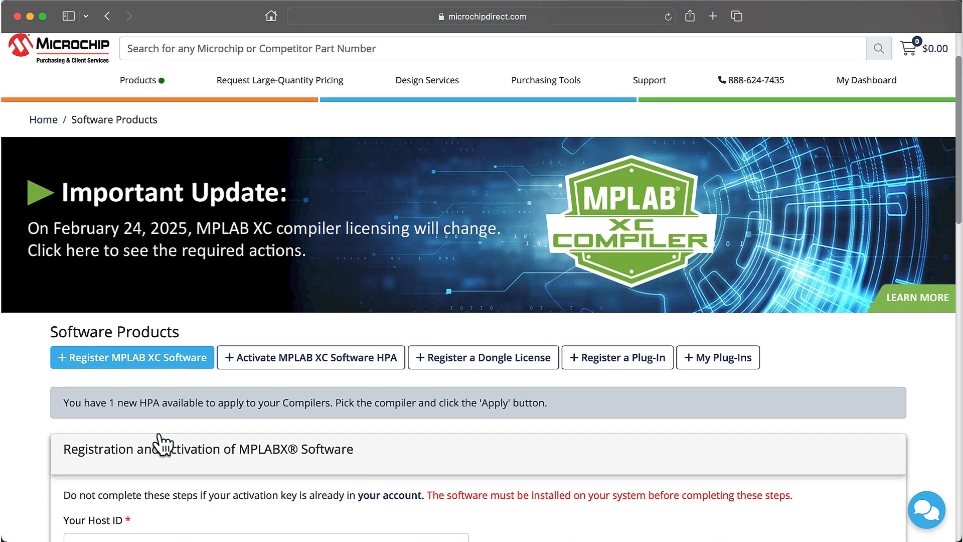
{"action": "scroll", "scroll_direction": "down", "scroll_amount": 3}
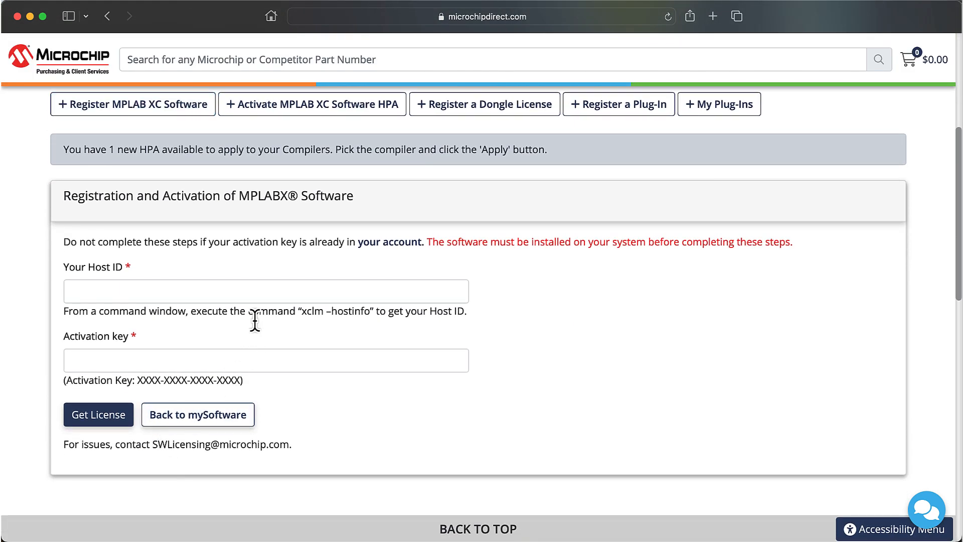
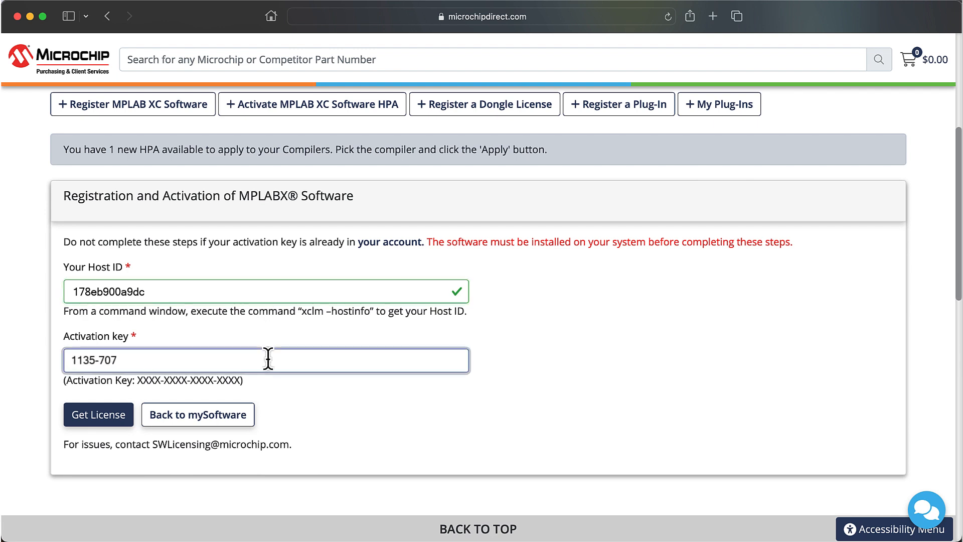